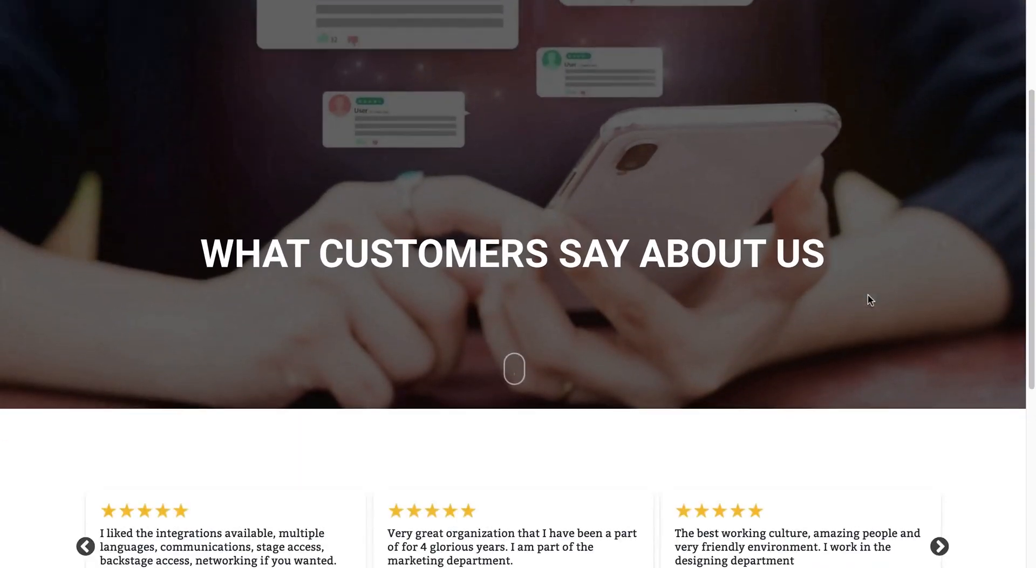
- Browse Tagembed's WordPress social feeds plugin page and its embedding steps from the search results
scroll("down", 3)
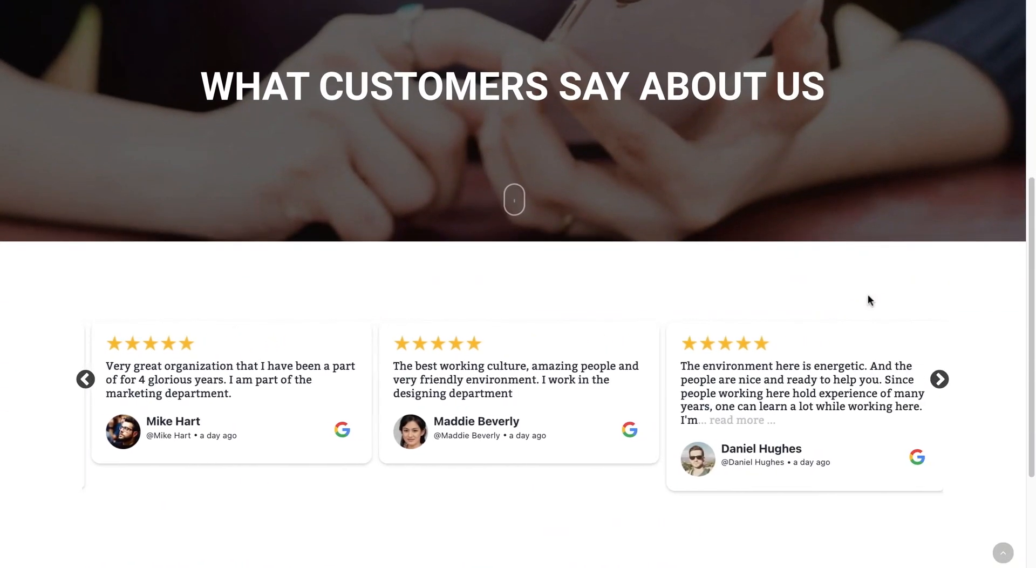
left_click(939, 379)
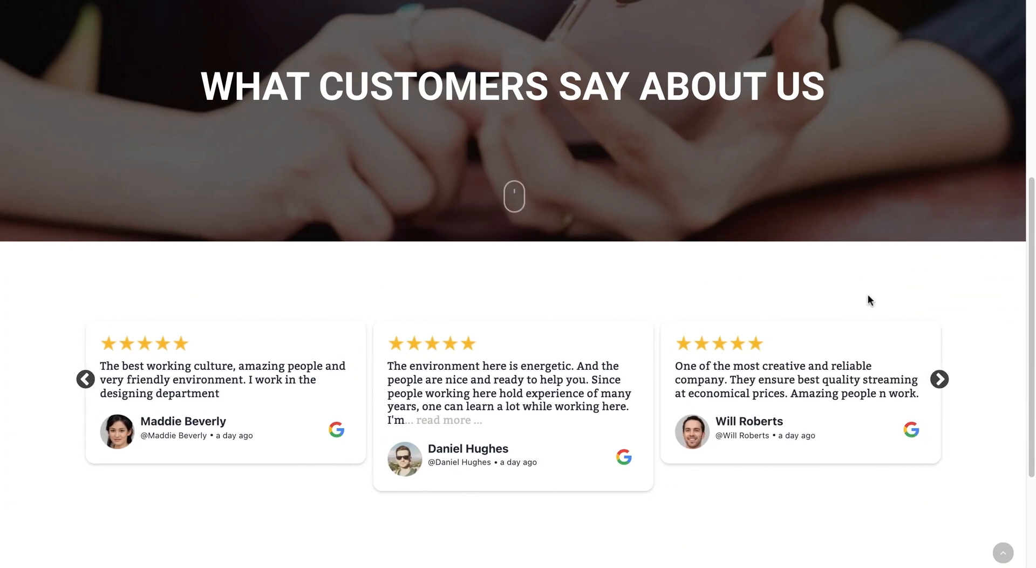
left_click(939, 379)
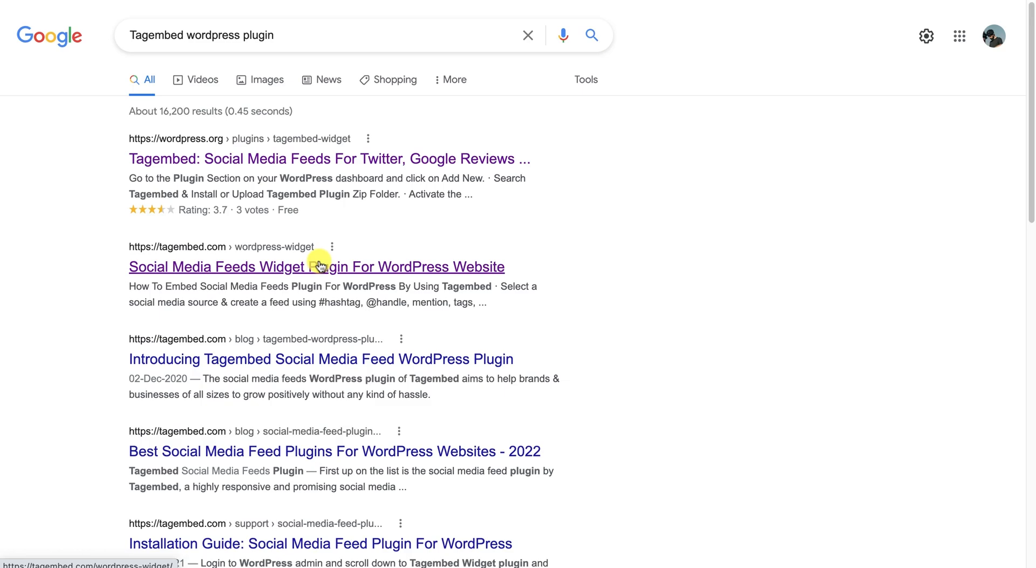
left_click(315, 267)
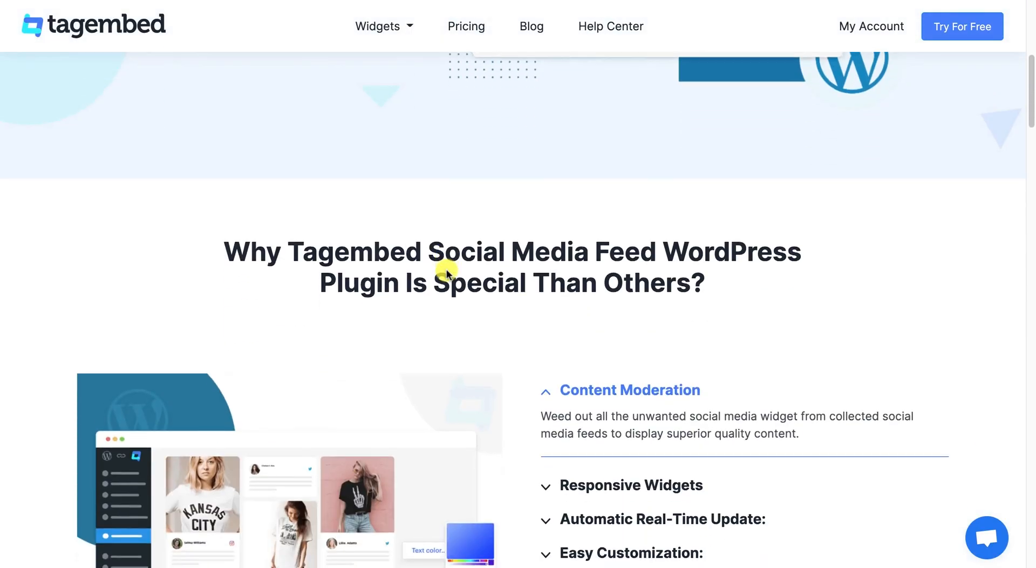
scroll("down", 3)
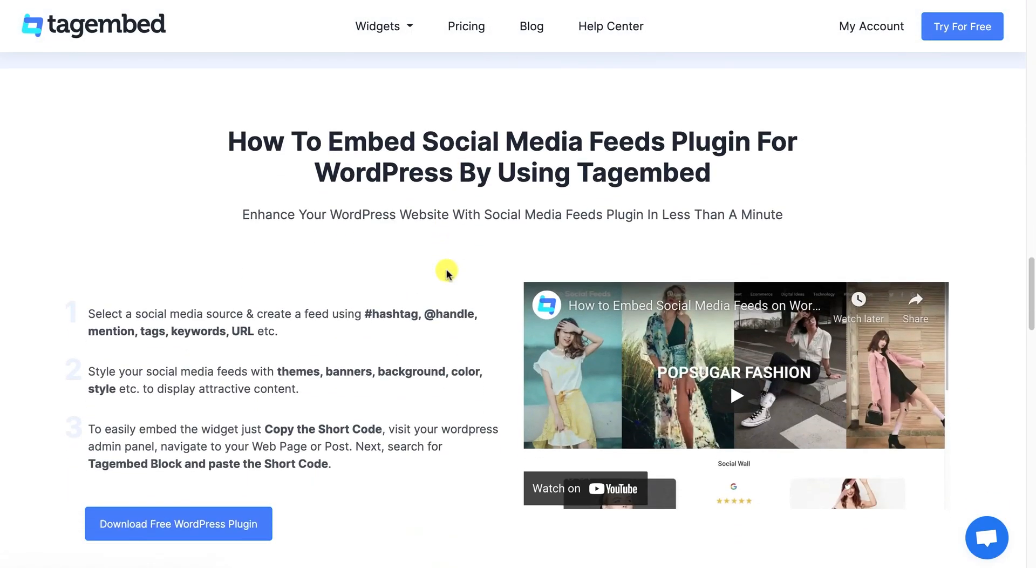
left_click(196, 493)
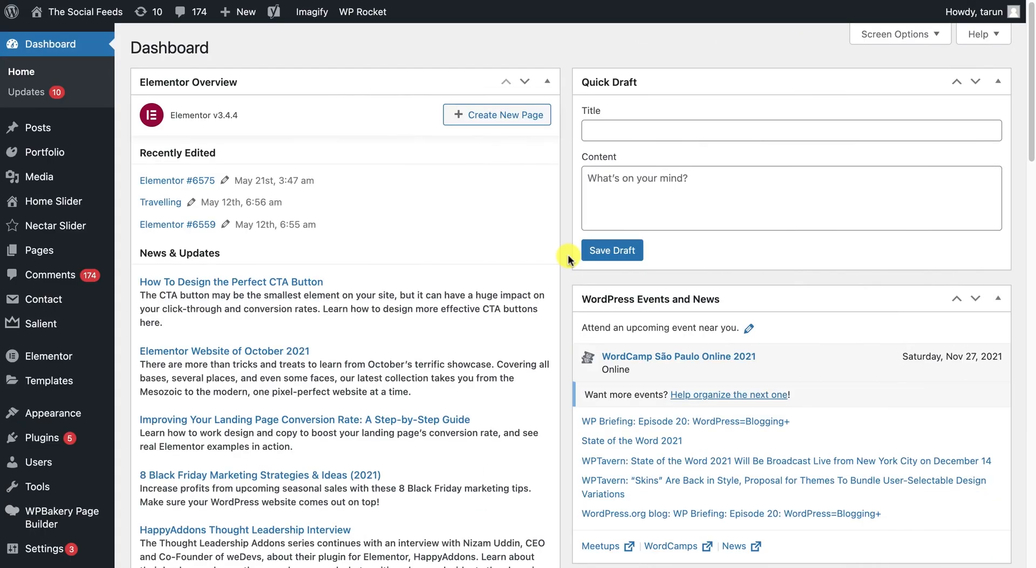
- Search the plugin directory for 'Tagembed' and install the Tagembed plugin
left_click(42, 438)
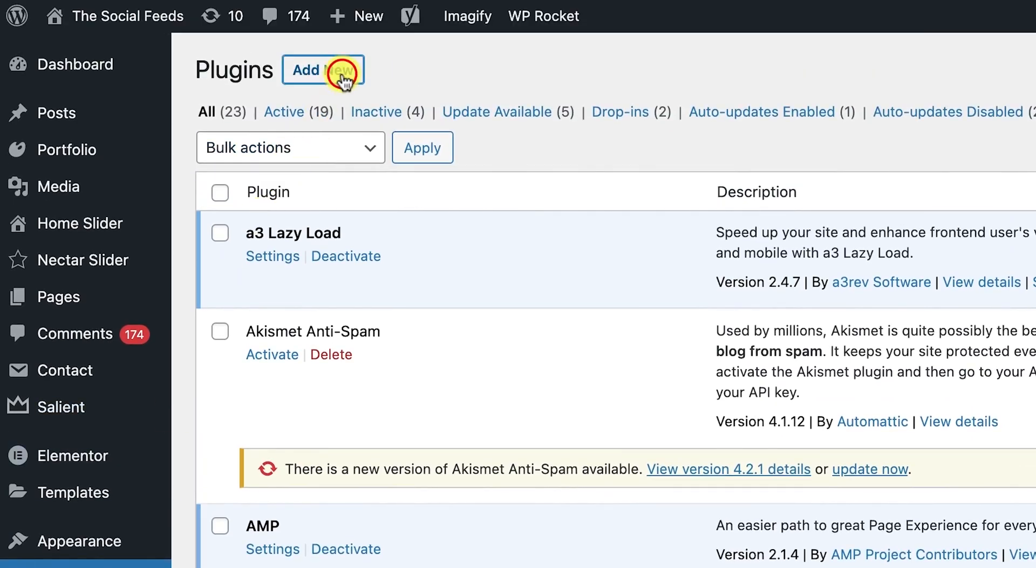
left_click(333, 69)
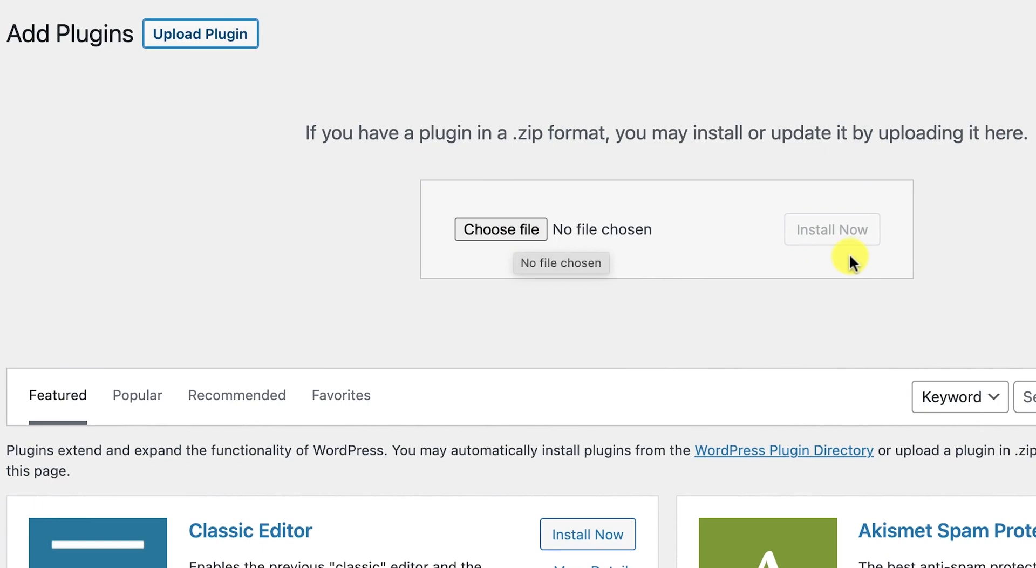
scroll("down", 3)
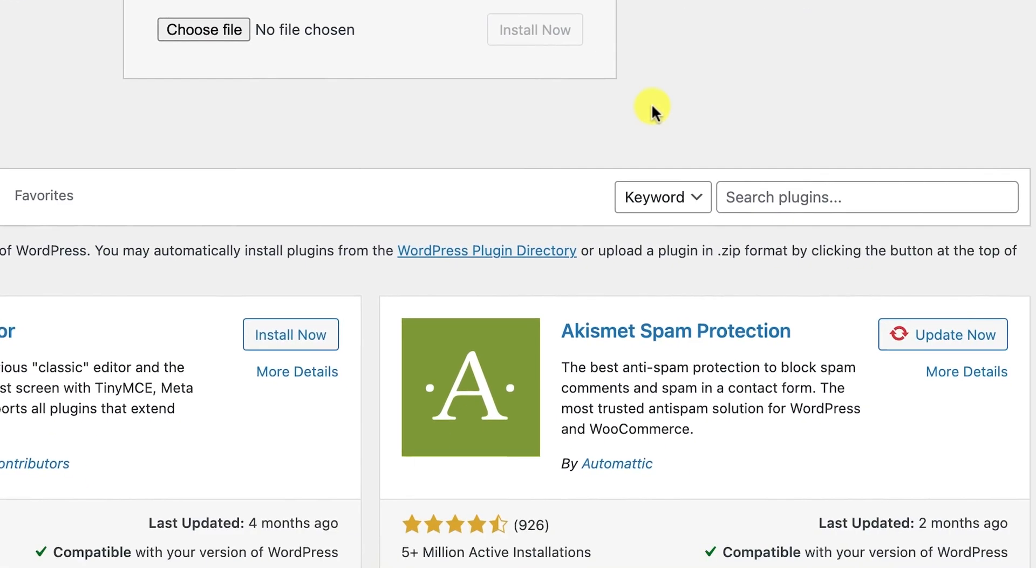
type("Tagembed")
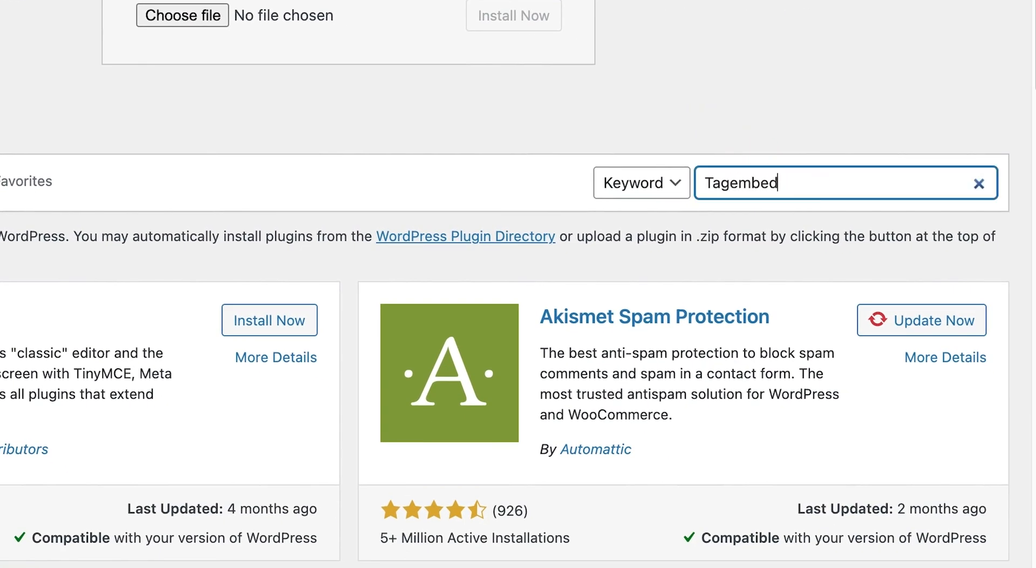
left_click(515, 369)
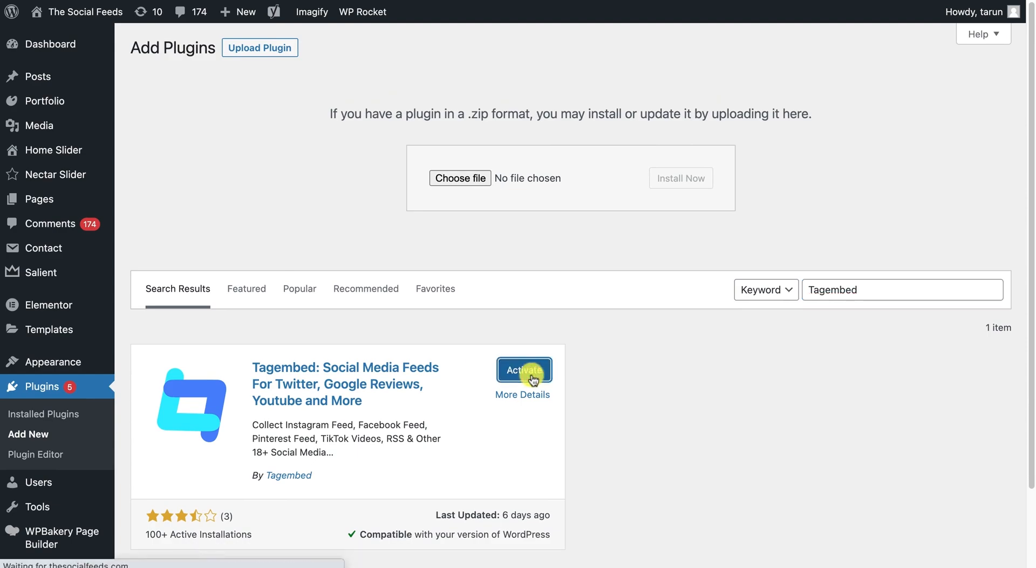
- Activate the Tagembed plugin and go to its own admin page
left_click(524, 370)
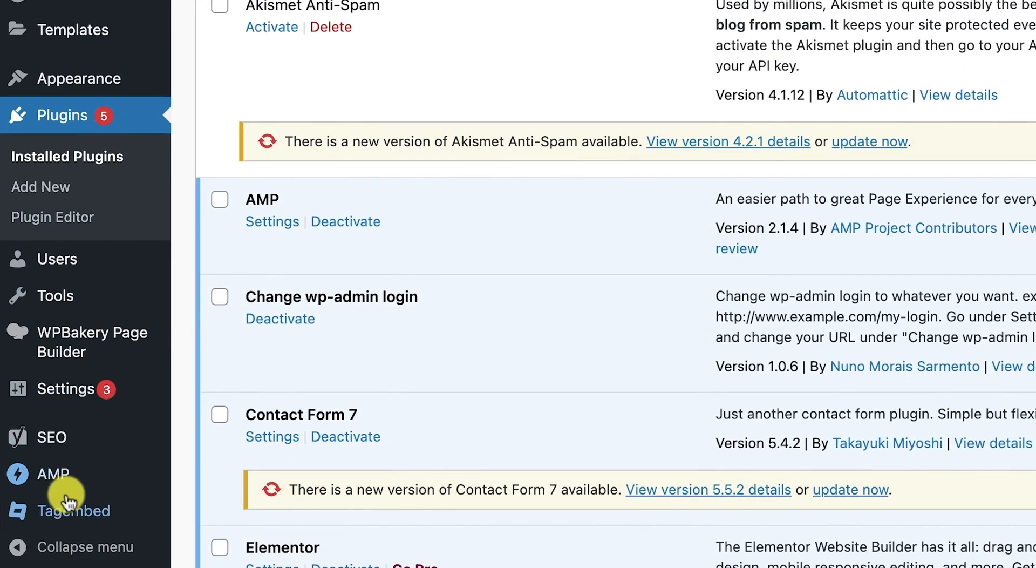
left_click(64, 511)
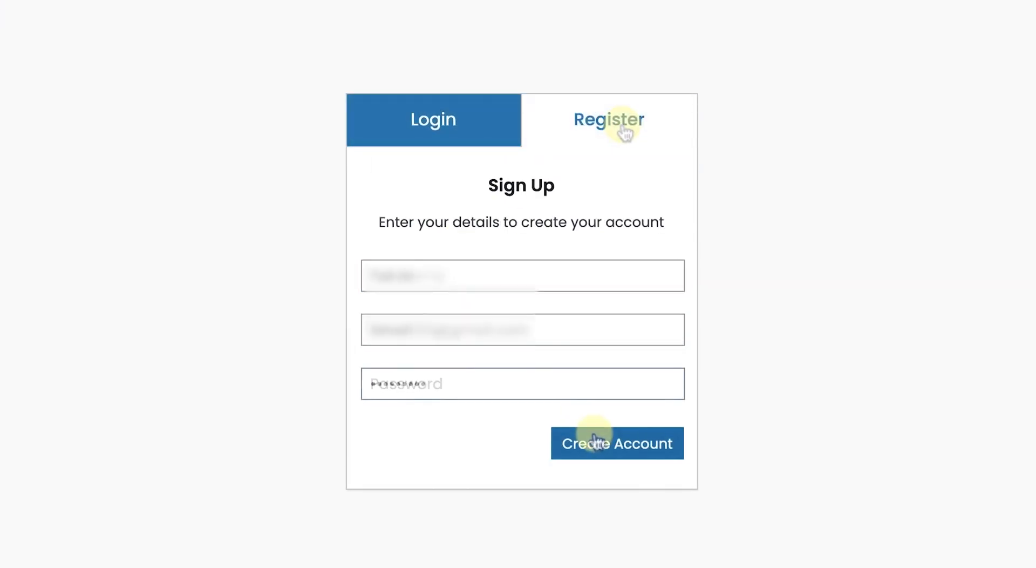
- Submit the entered name, email and password to create the Tagembed account
left_click(595, 444)
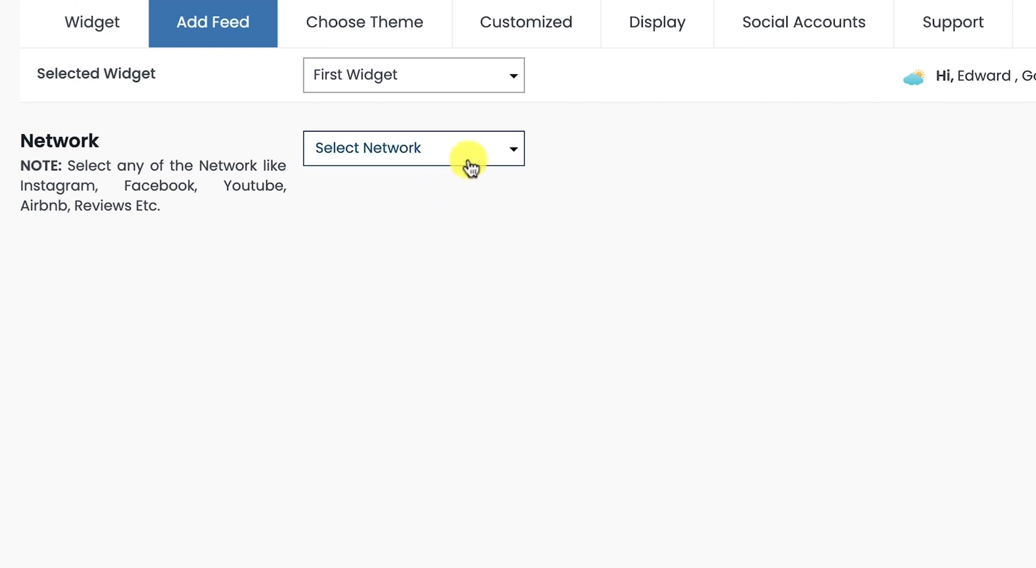
- Create a Google Review feed filtered to My Places
left_click(415, 149)
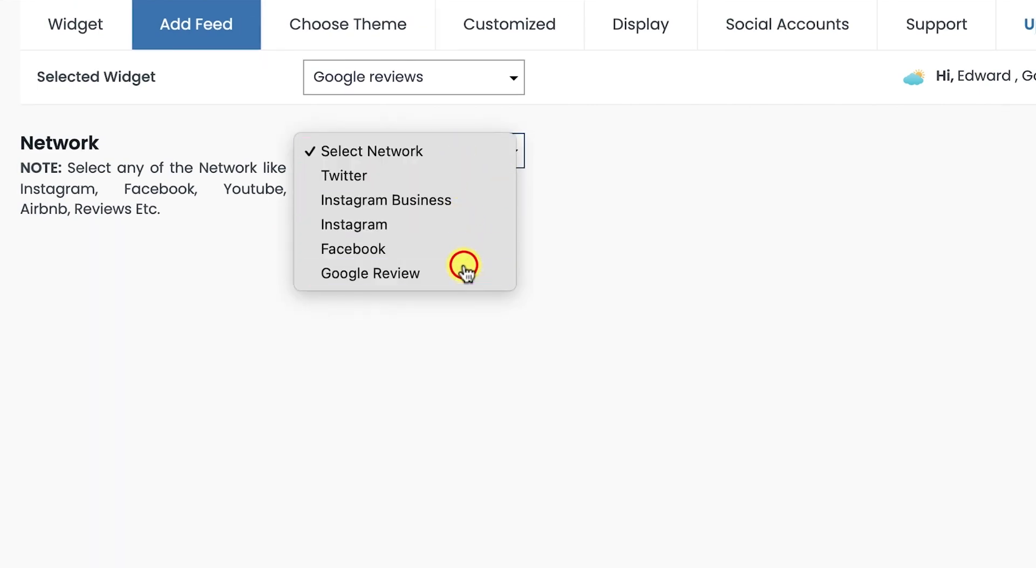
left_click(371, 273)
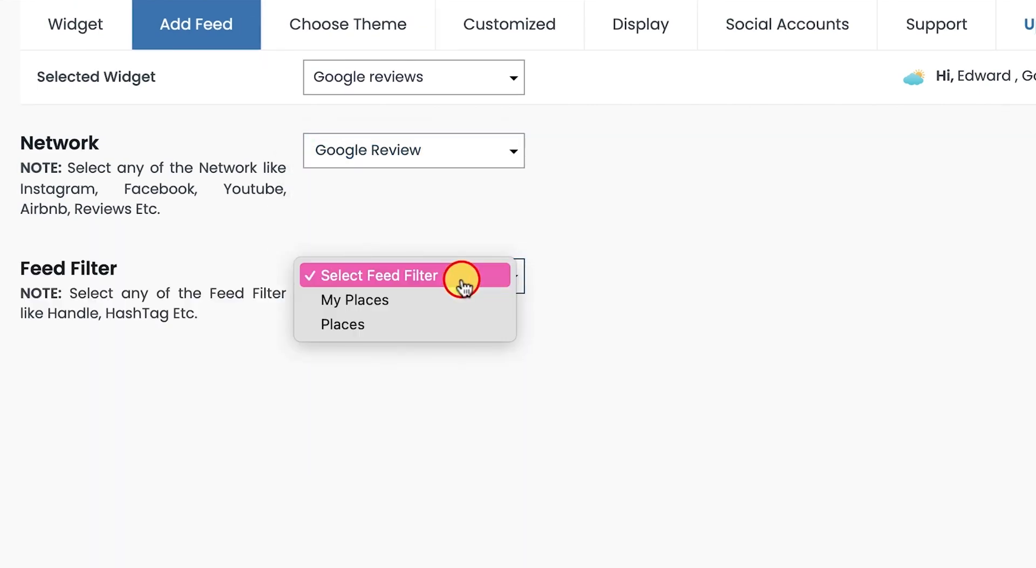
mouse_move(454, 303)
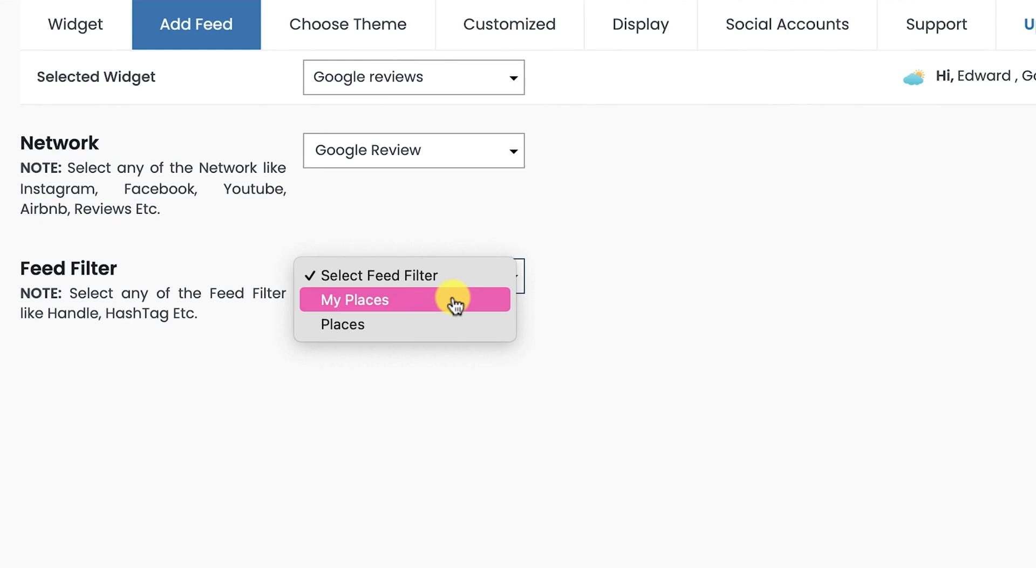
mouse_move(445, 327)
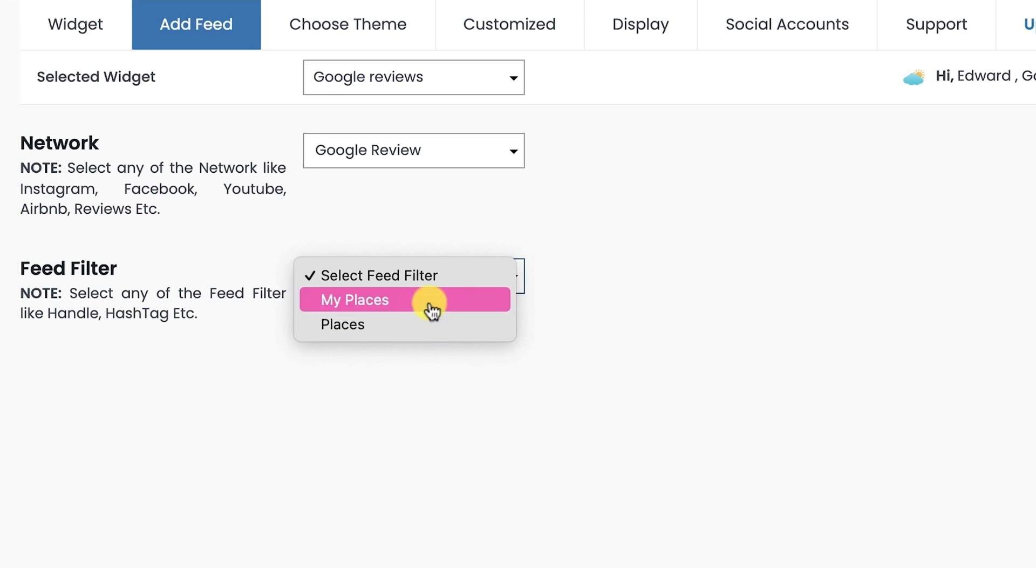
left_click(354, 300)
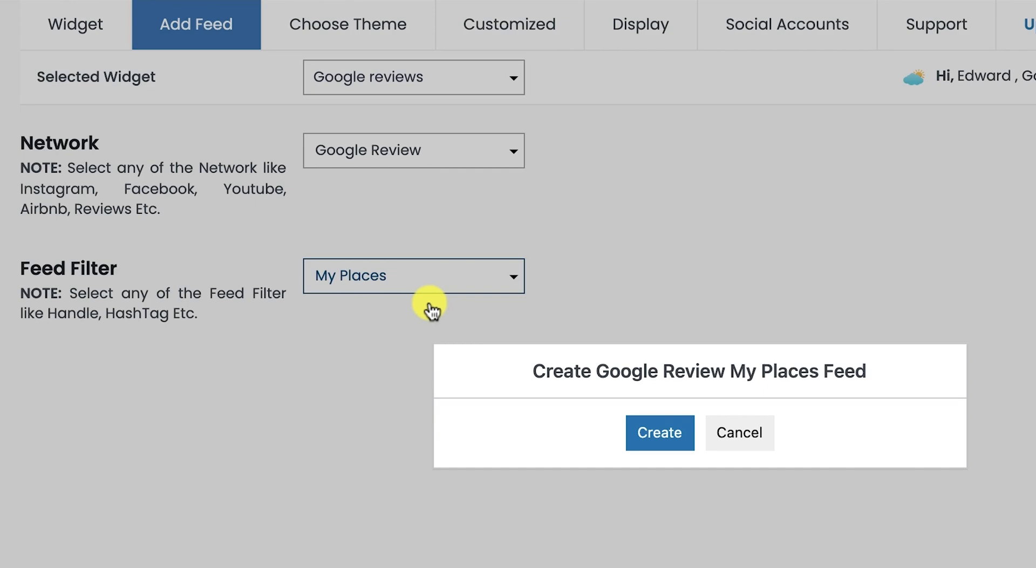
left_click(661, 433)
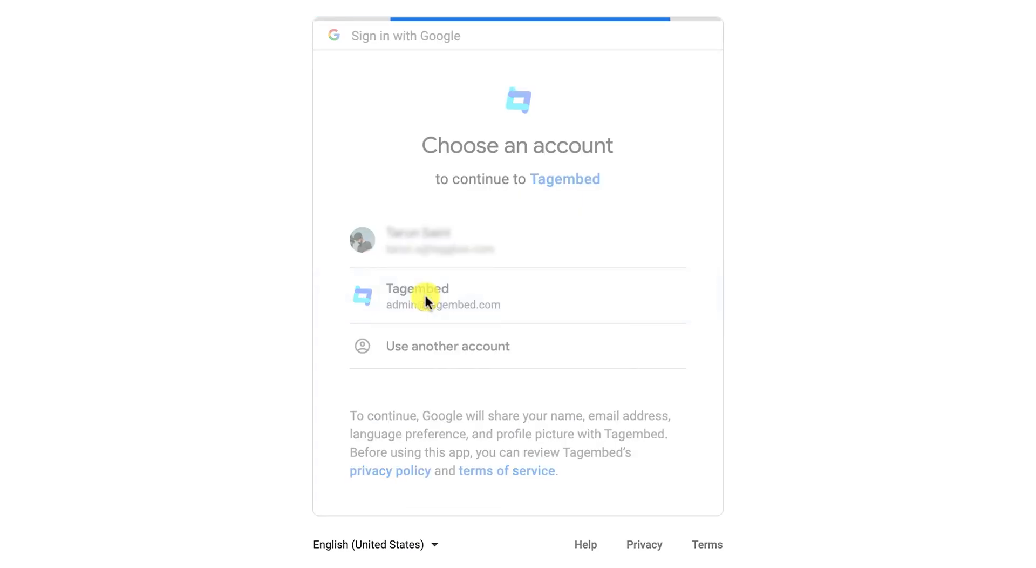
- Sign in with the business Google account, grant Tagembed access, and create the feed for the selected place
left_click(427, 297)
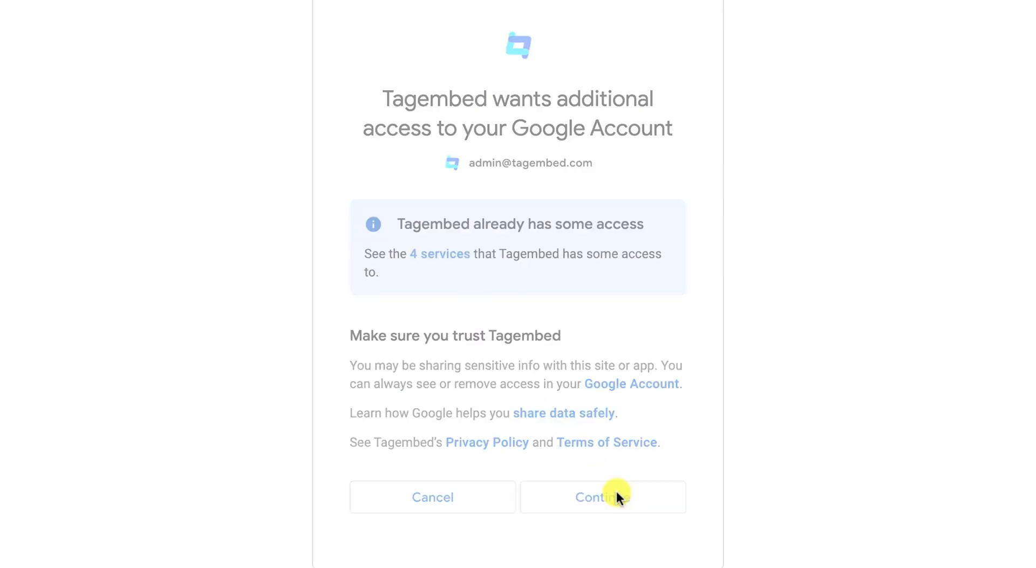
left_click(602, 497)
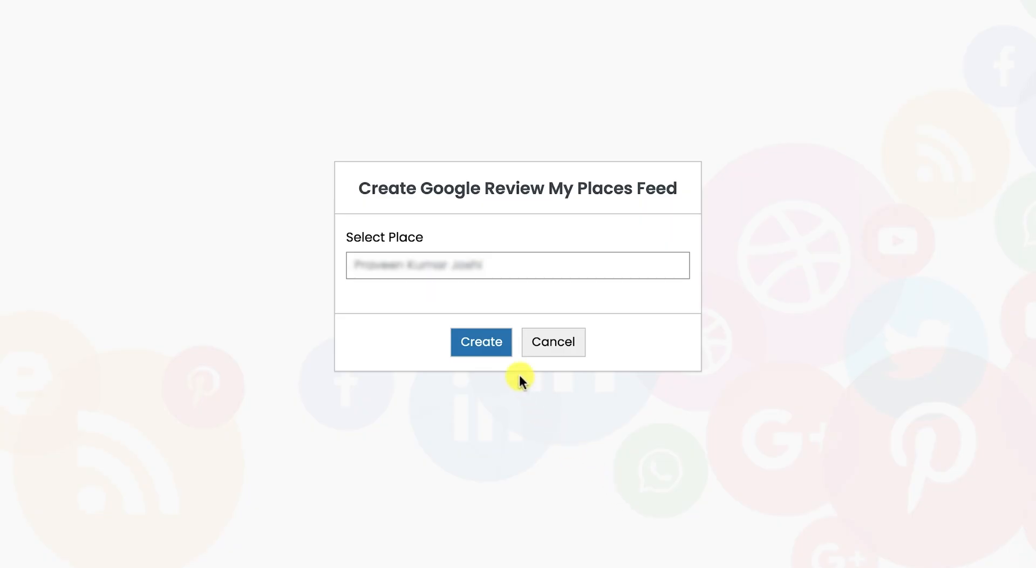
left_click(481, 342)
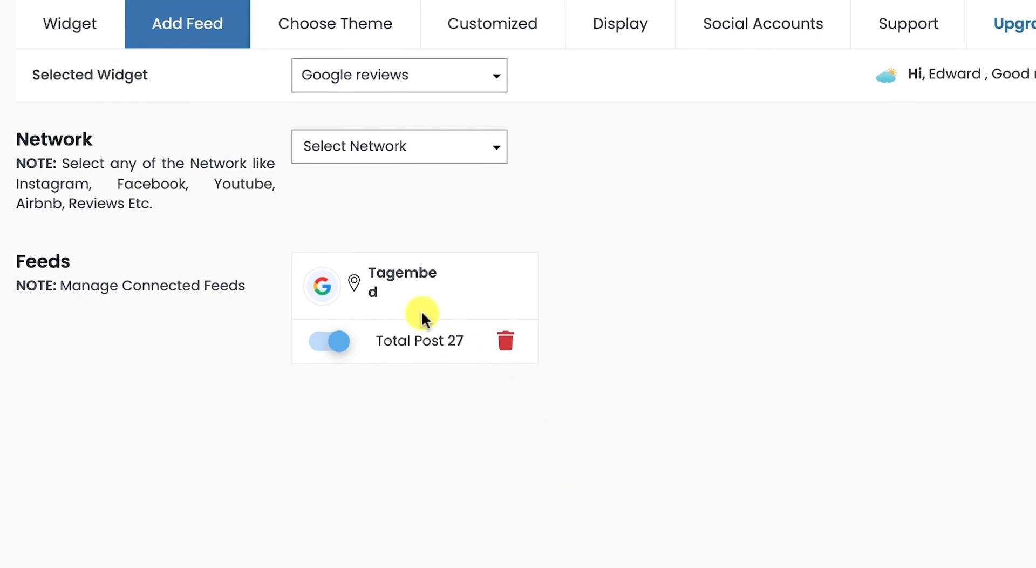
mouse_move(622, 27)
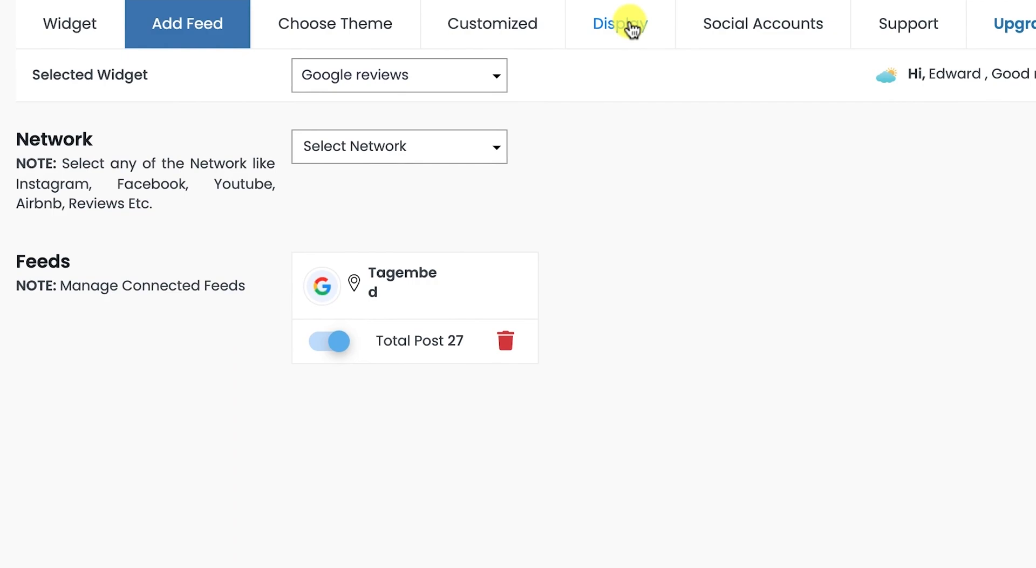
- Move from the connected 27-post feed to choosing the widget's layout
left_click(335, 24)
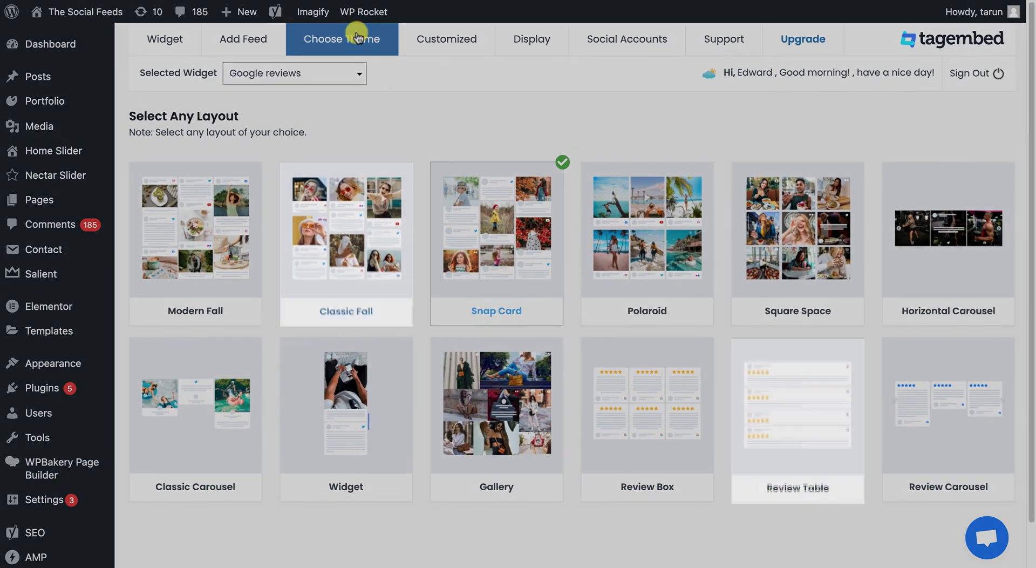
- Switch the widget to the Review Carousel layout and go to its Display page
left_click(345, 244)
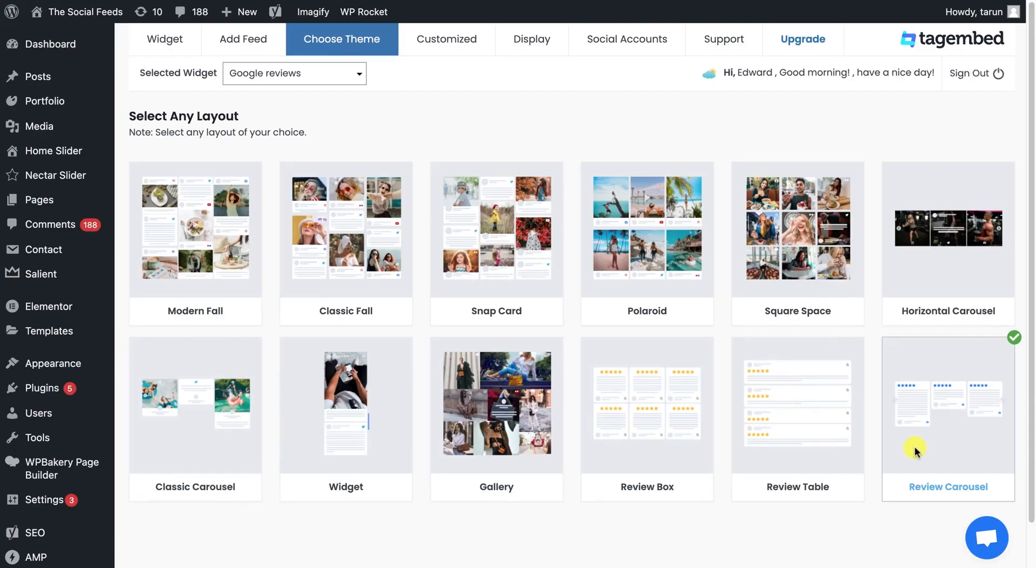
mouse_move(534, 50)
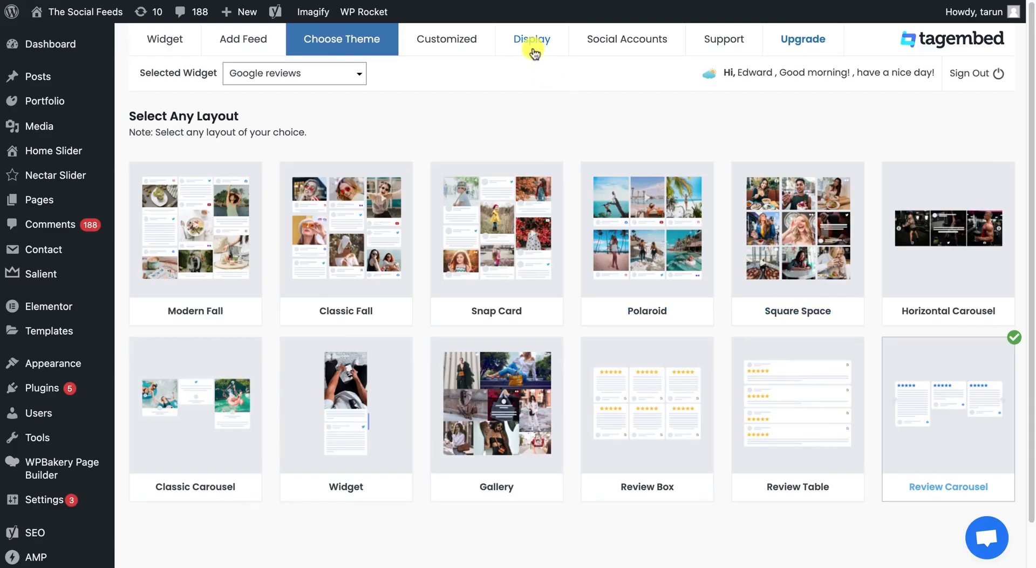
left_click(531, 39)
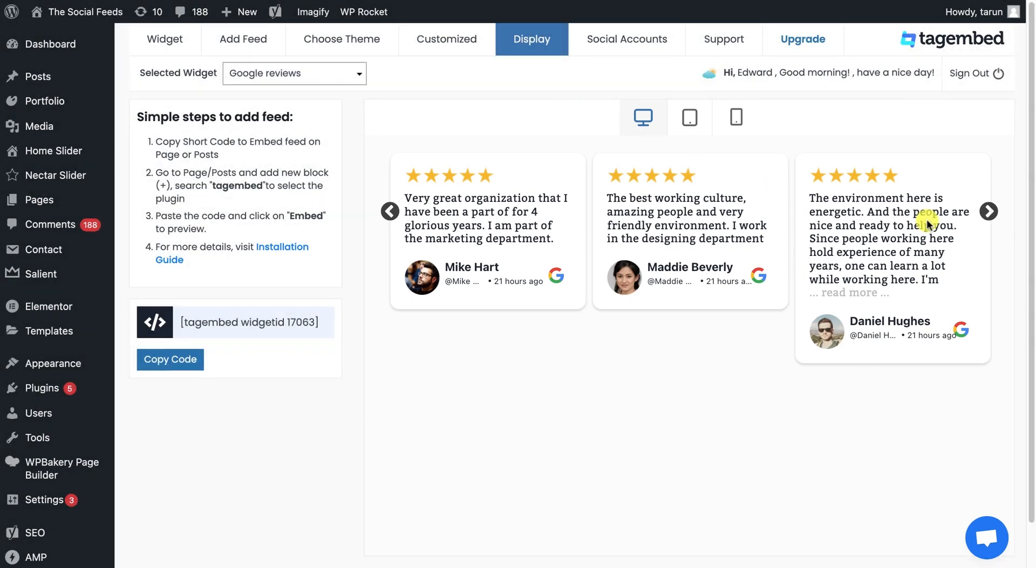
- Copy the [tagembed widgetid 17063] shortcode from the Display page
left_click(989, 211)
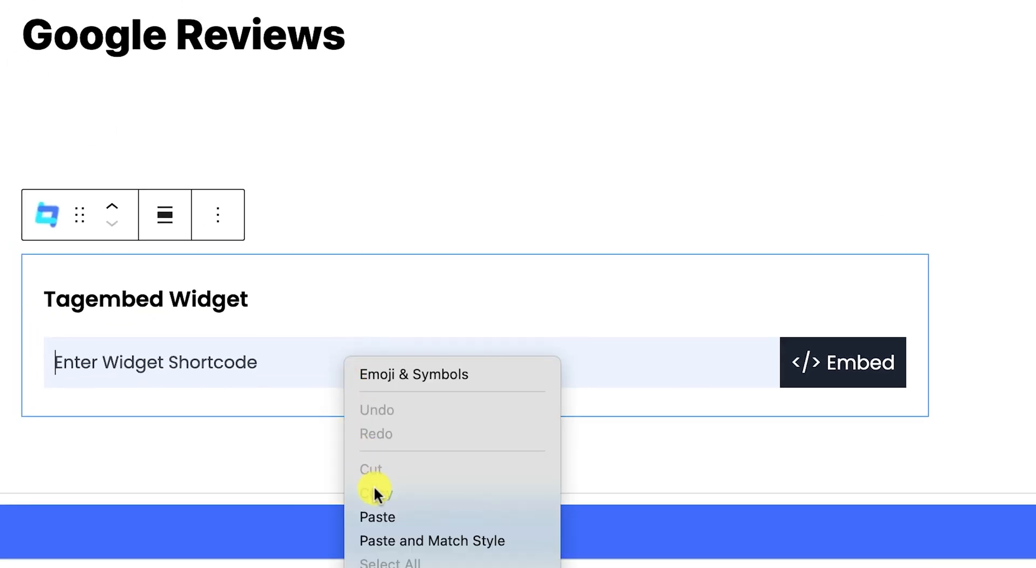
- Paste the [tagembed widgetid 17063] shortcode into the Tagembed Widget block and embed it
left_click(378, 517)
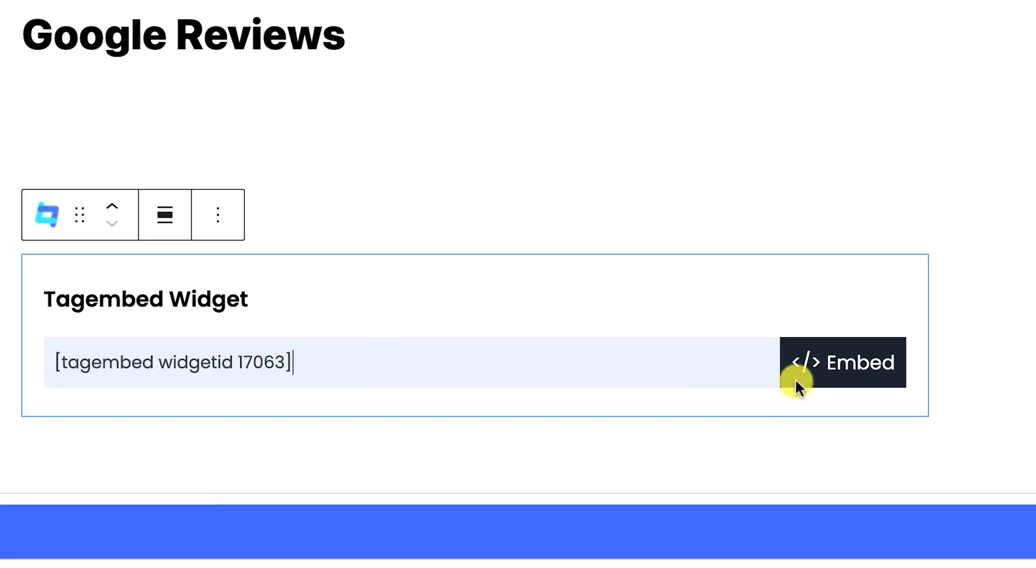
left_click(842, 363)
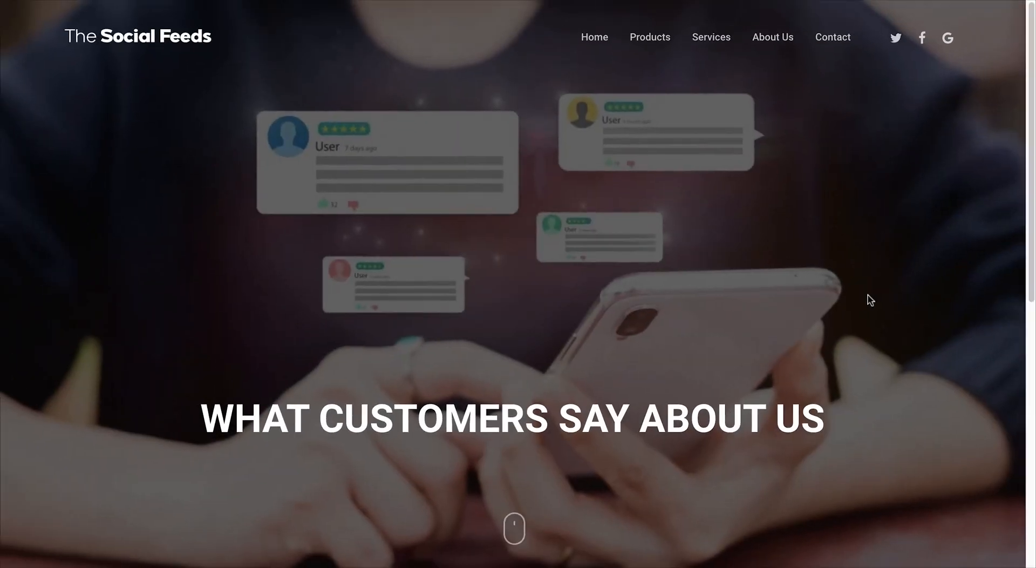
- Scroll to the live Google reviews carousel and advance it through two more reviews
scroll("down", 3)
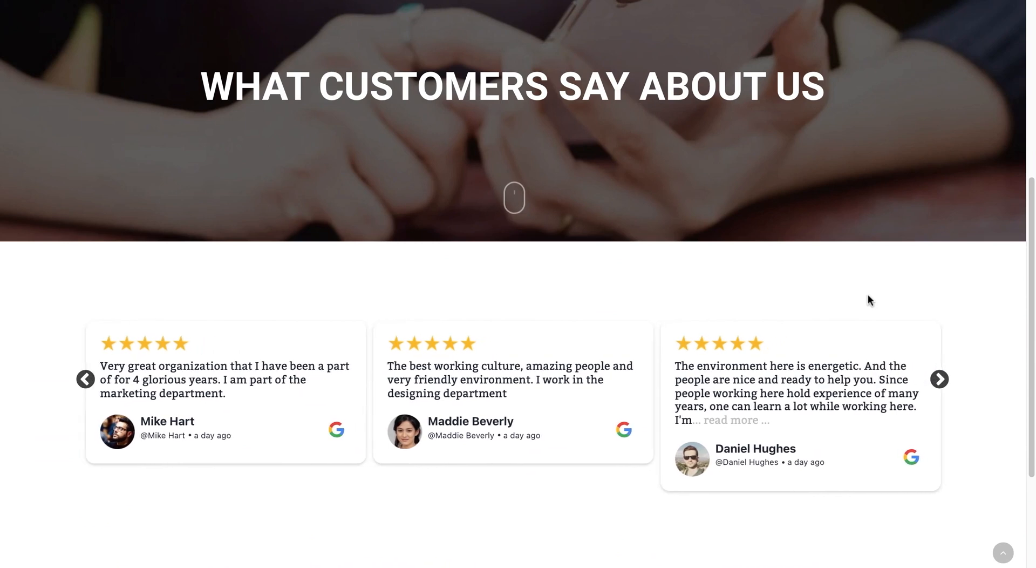
left_click(939, 379)
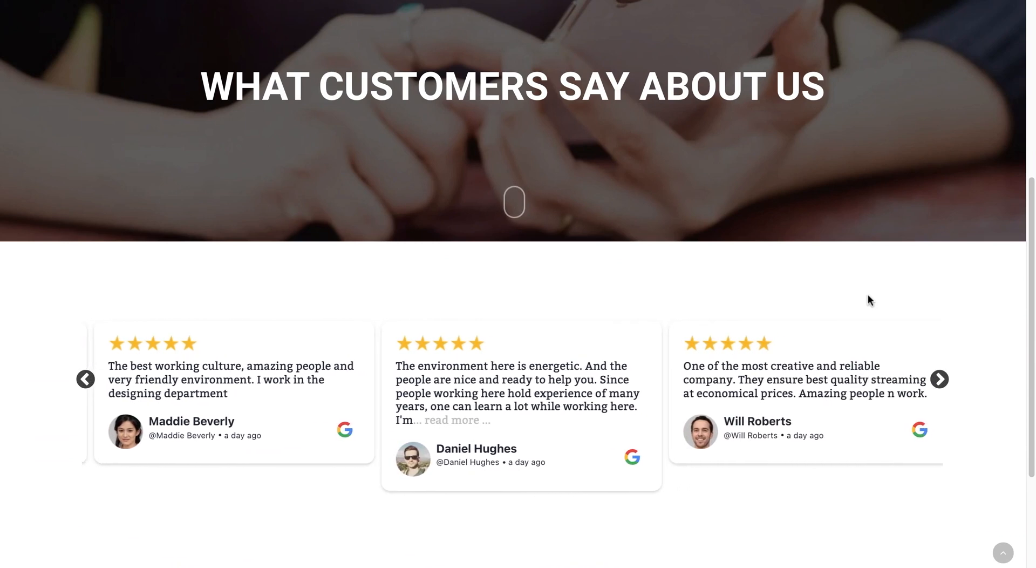
left_click(939, 379)
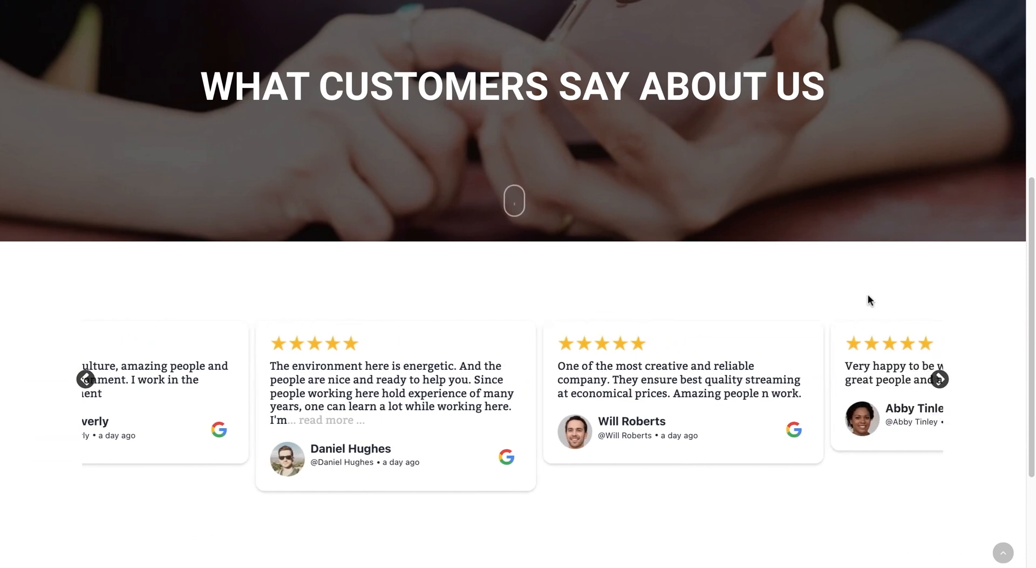